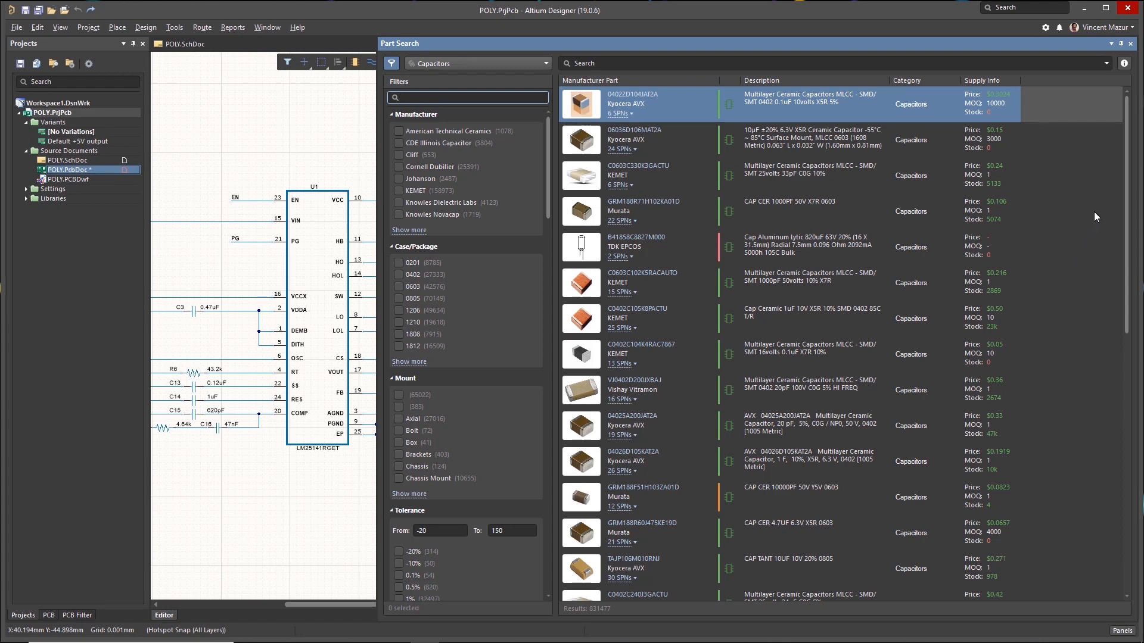
Switch the Part Search category to Microcontrollers and narrow to Microchip parts with 24 I/Os
scroll(down, 3)
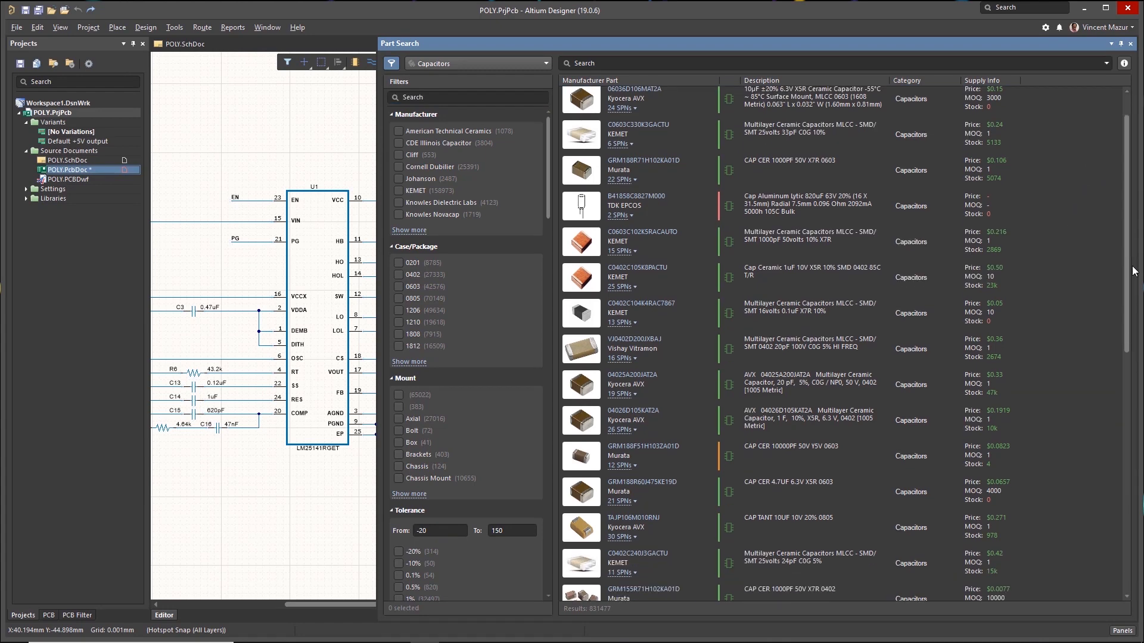
scroll(down, 3)
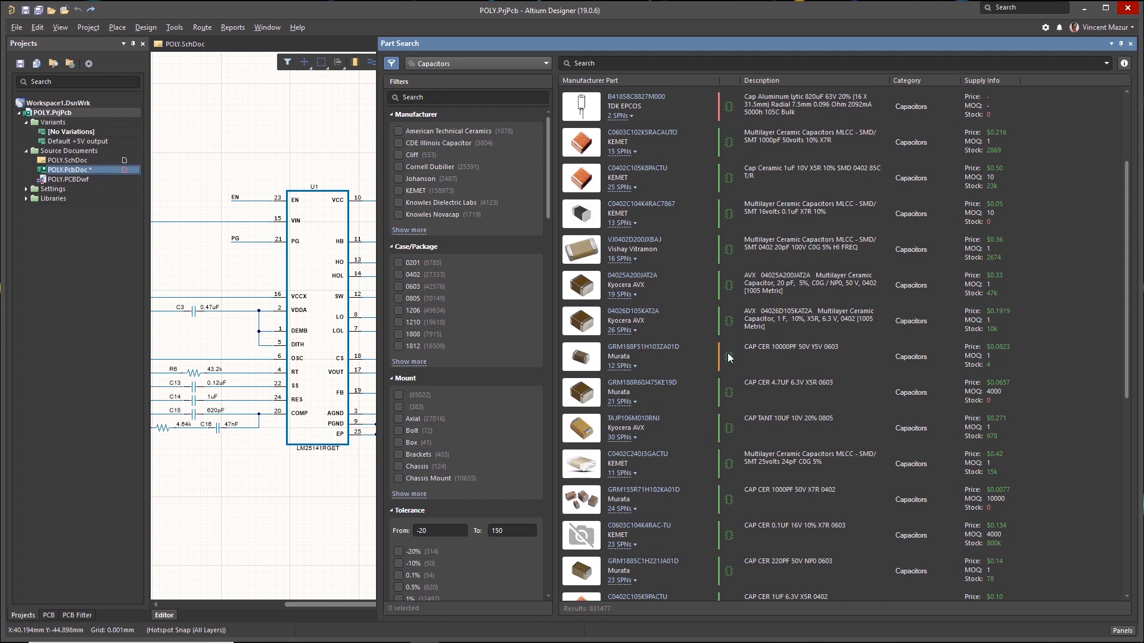
mouse_move(727, 356)
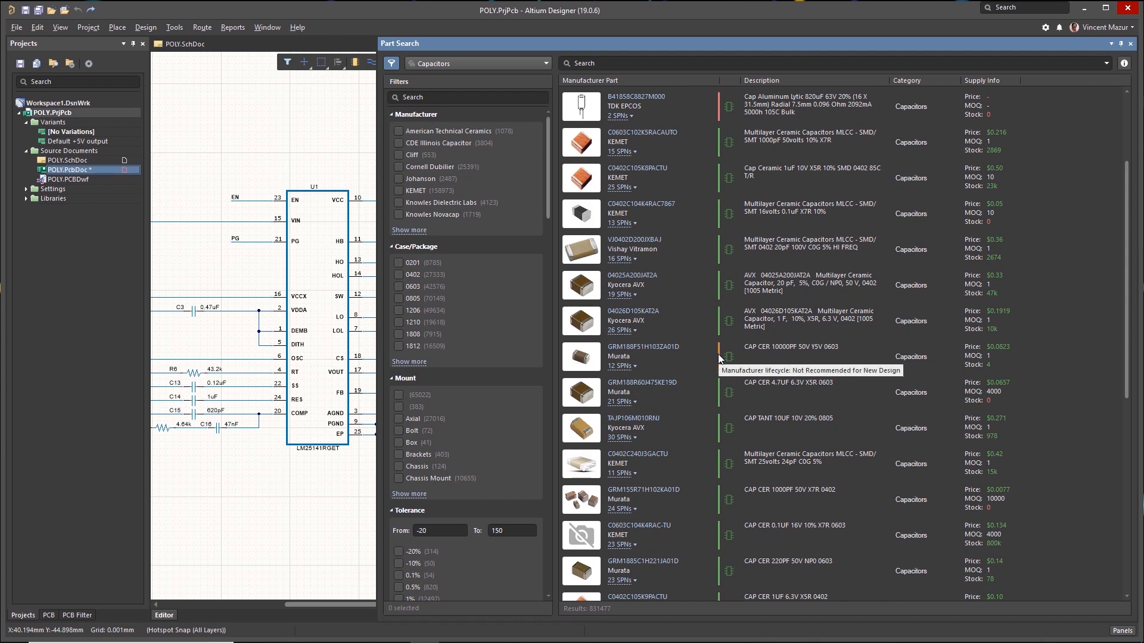
mouse_move(718, 107)
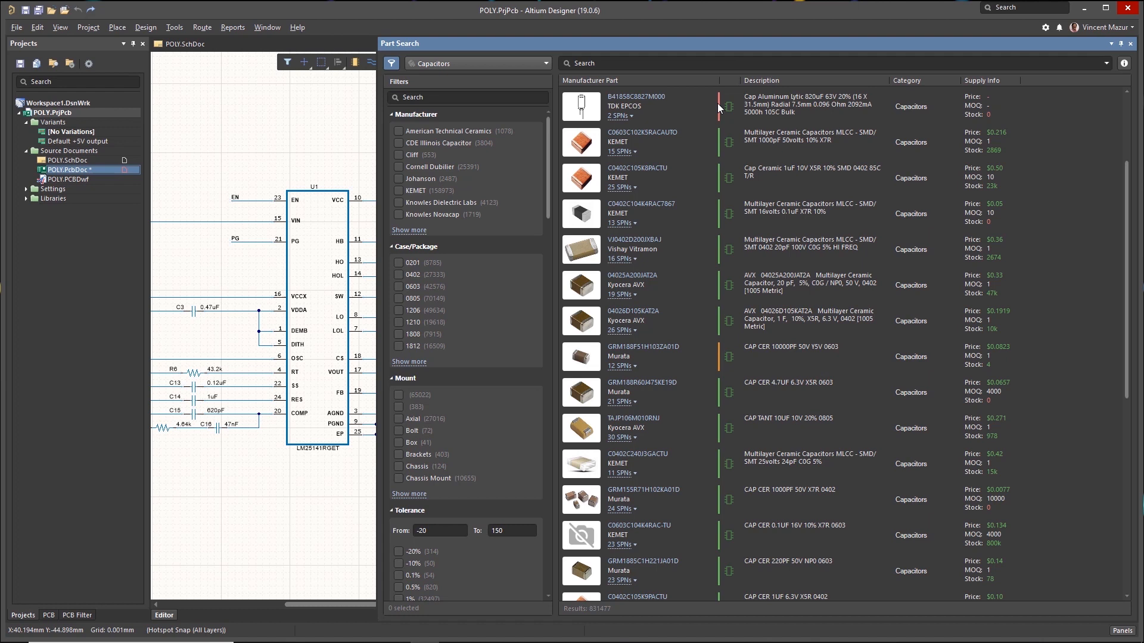
mouse_move(720, 107)
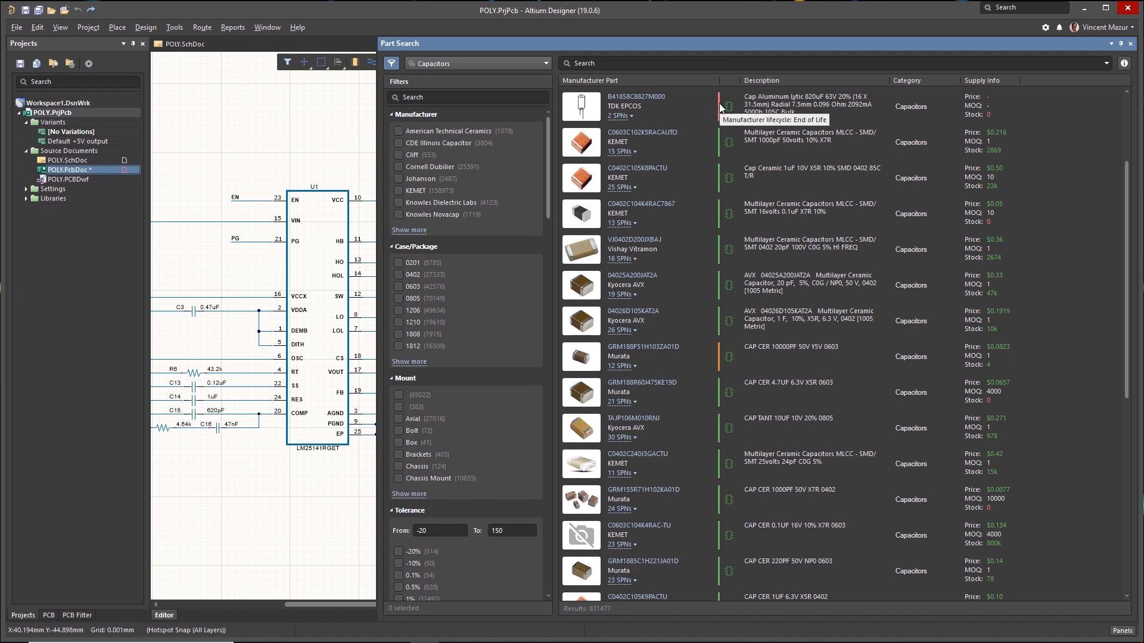
mouse_move(836, 268)
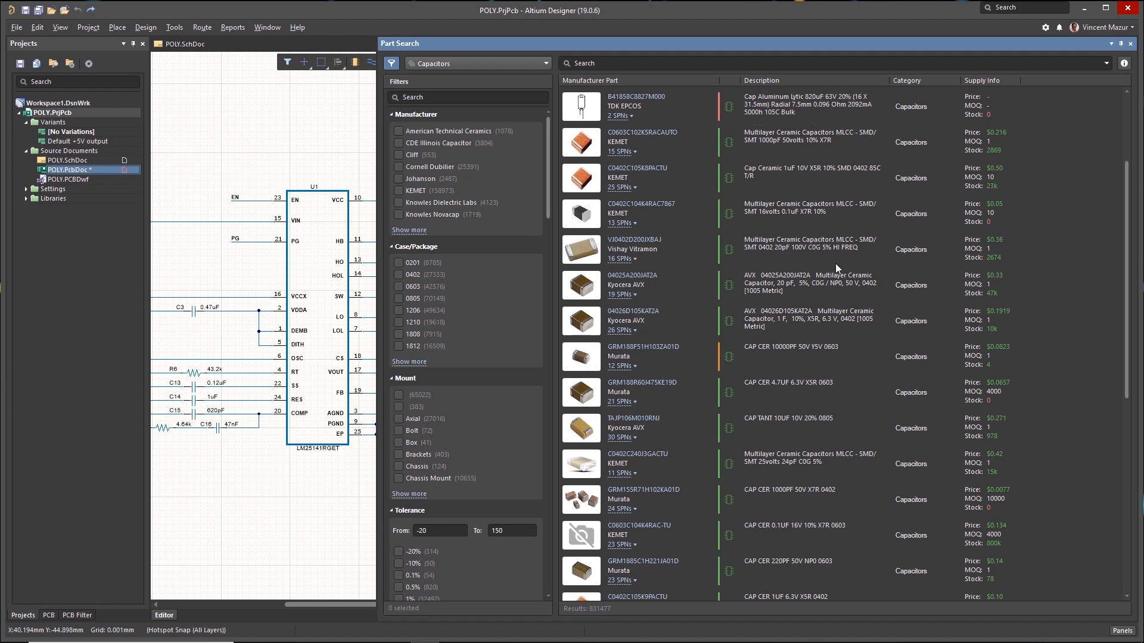
click(543, 63)
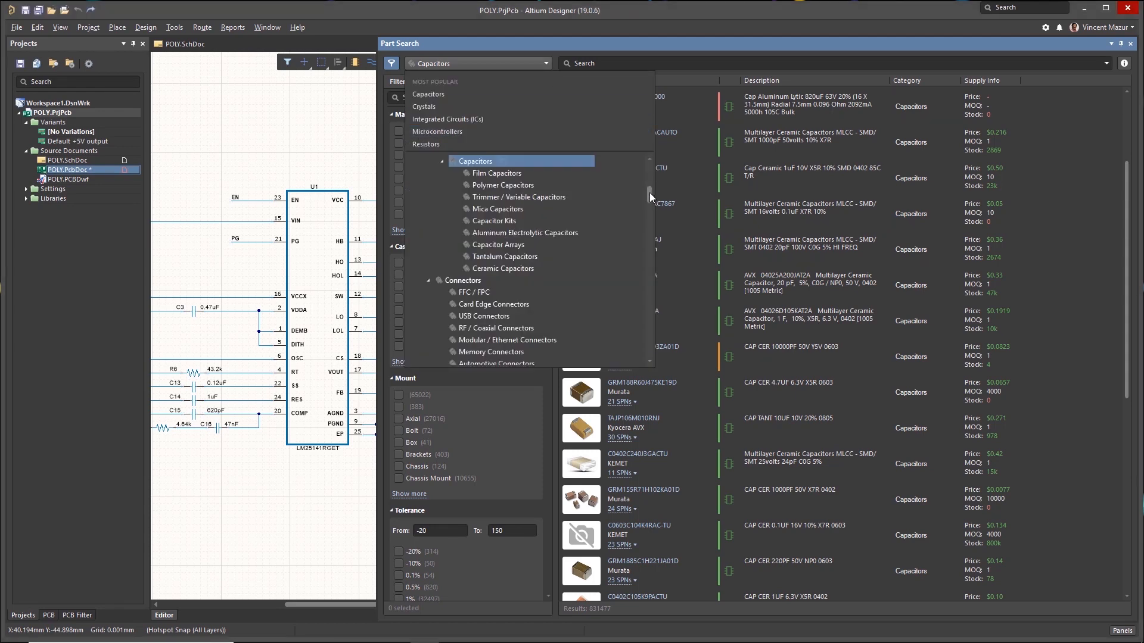
click(437, 131)
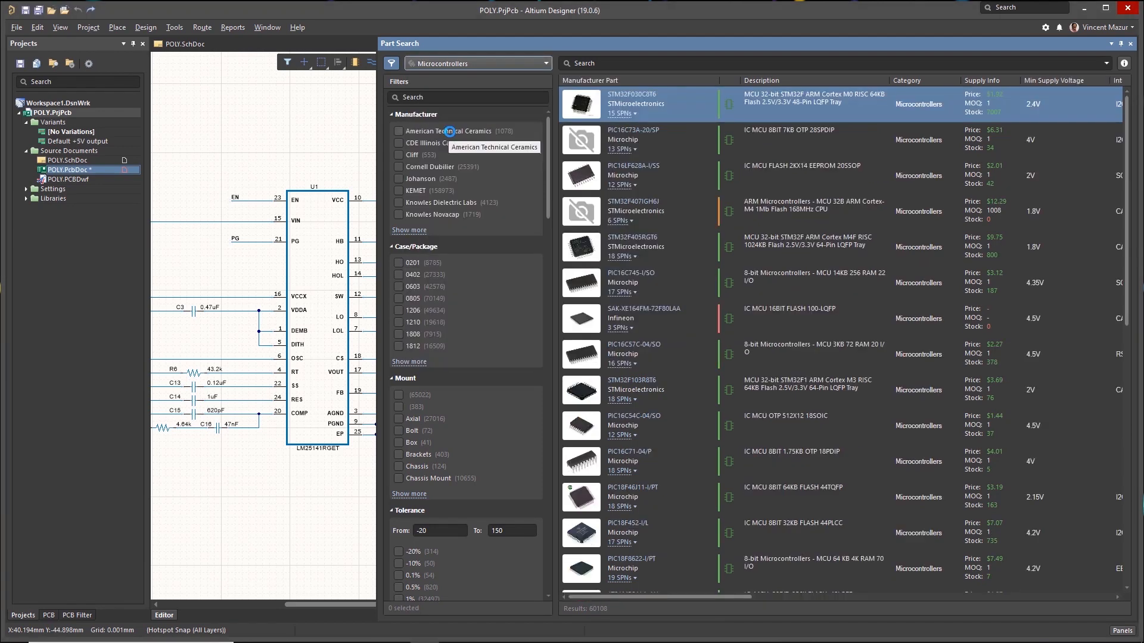
scroll(down, 3)
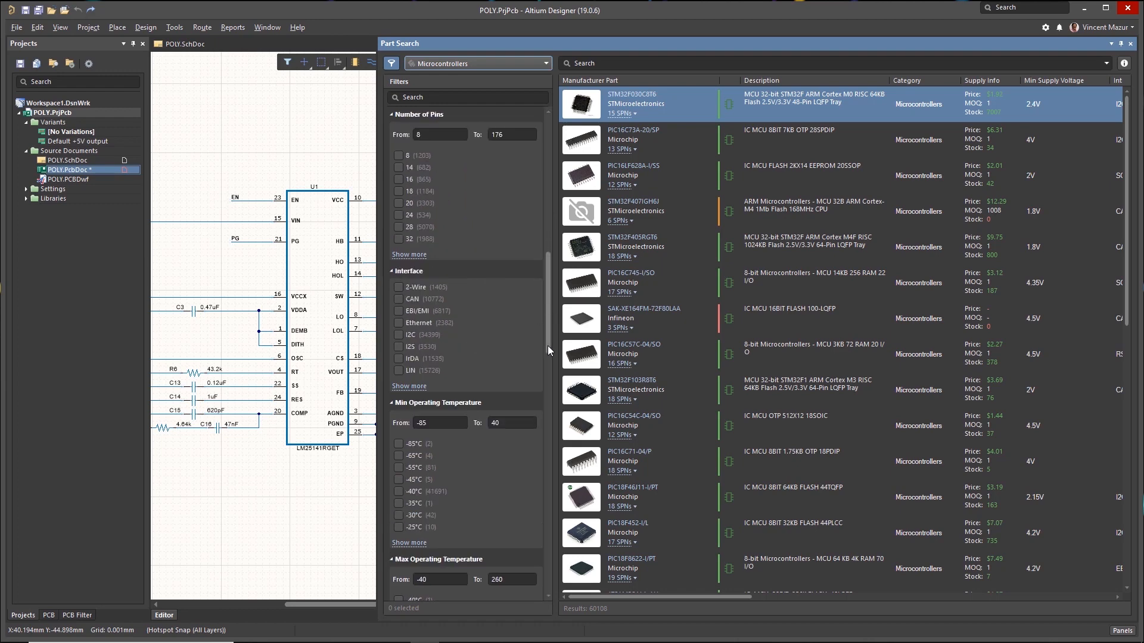
scroll(down, 3)
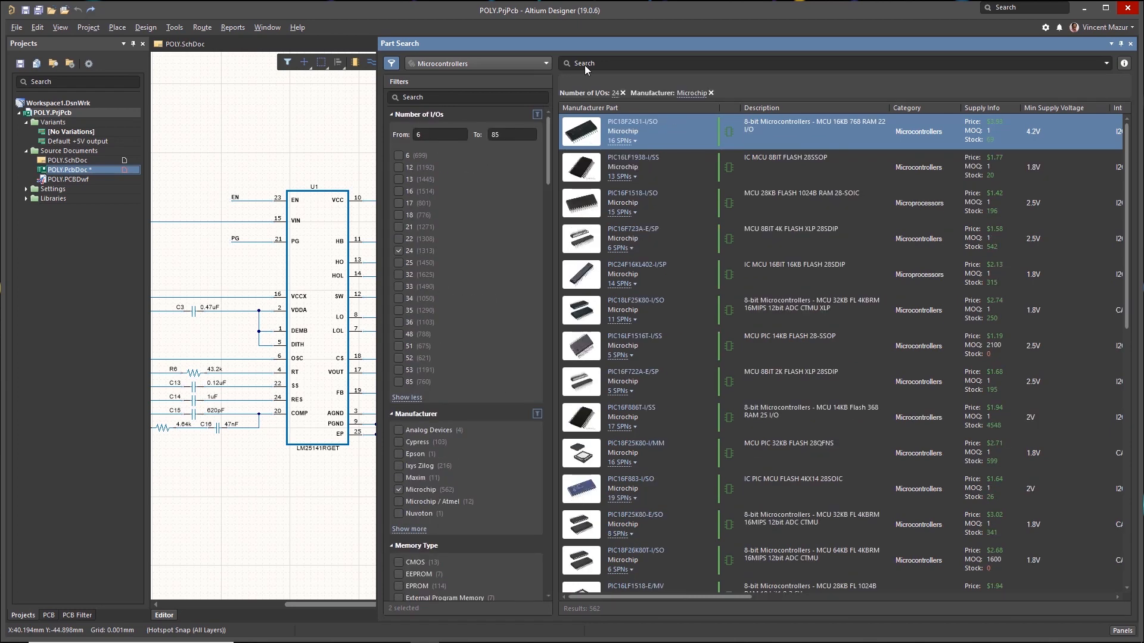
Refine the microcontroller results with the keyword 'PIC16F', down to 161 parts
text(PIC16F)
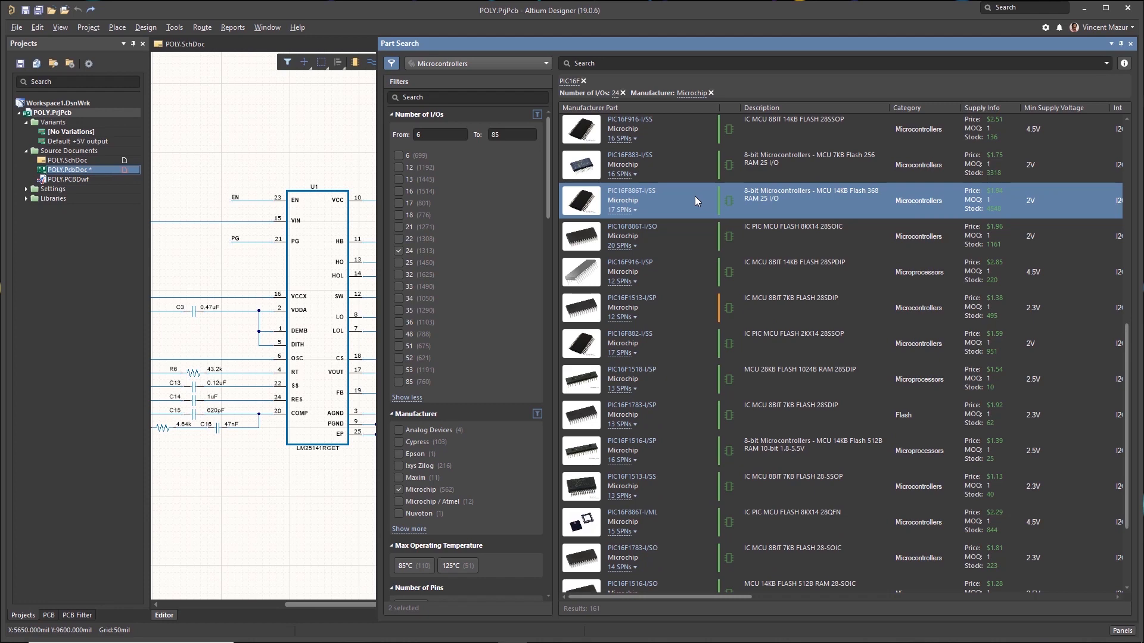
mouse_move(619, 211)
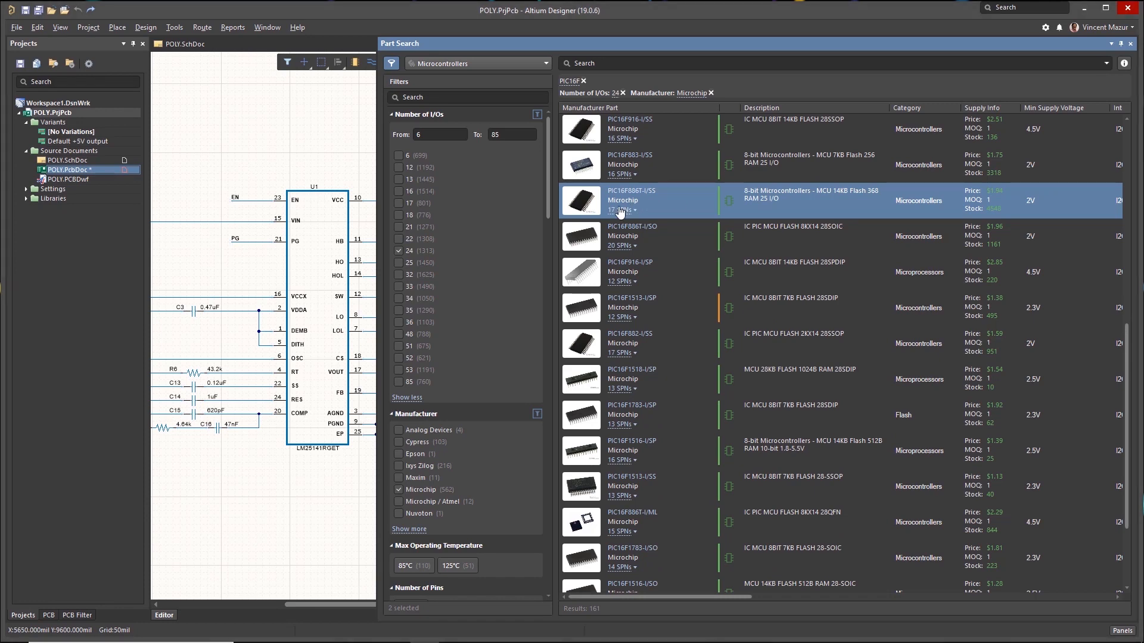
click(620, 210)
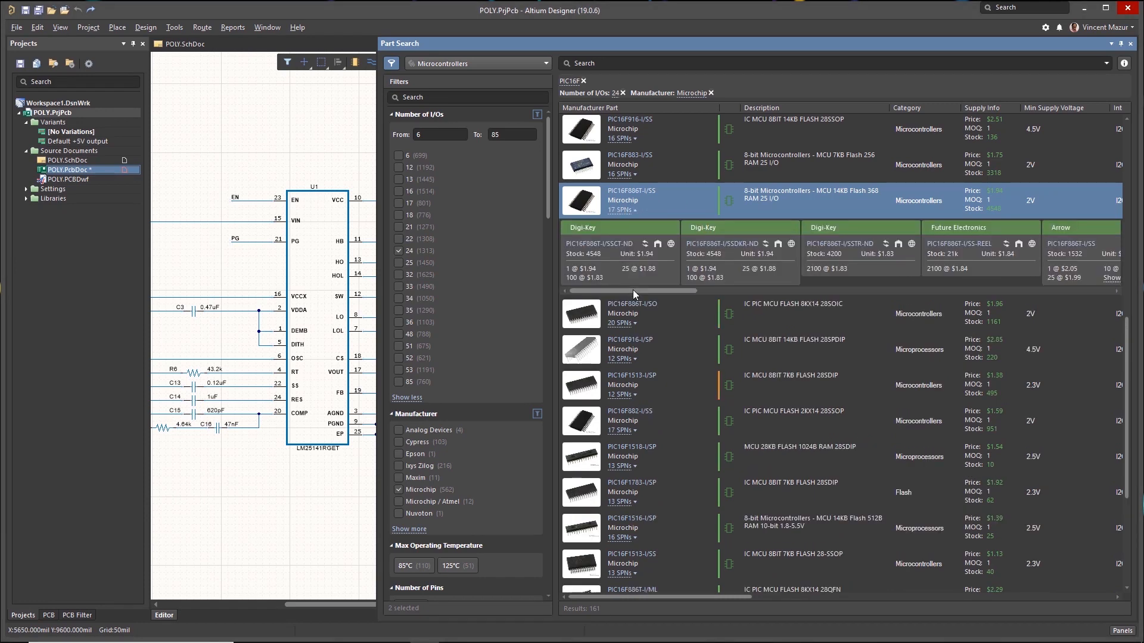
scroll(right, 3)
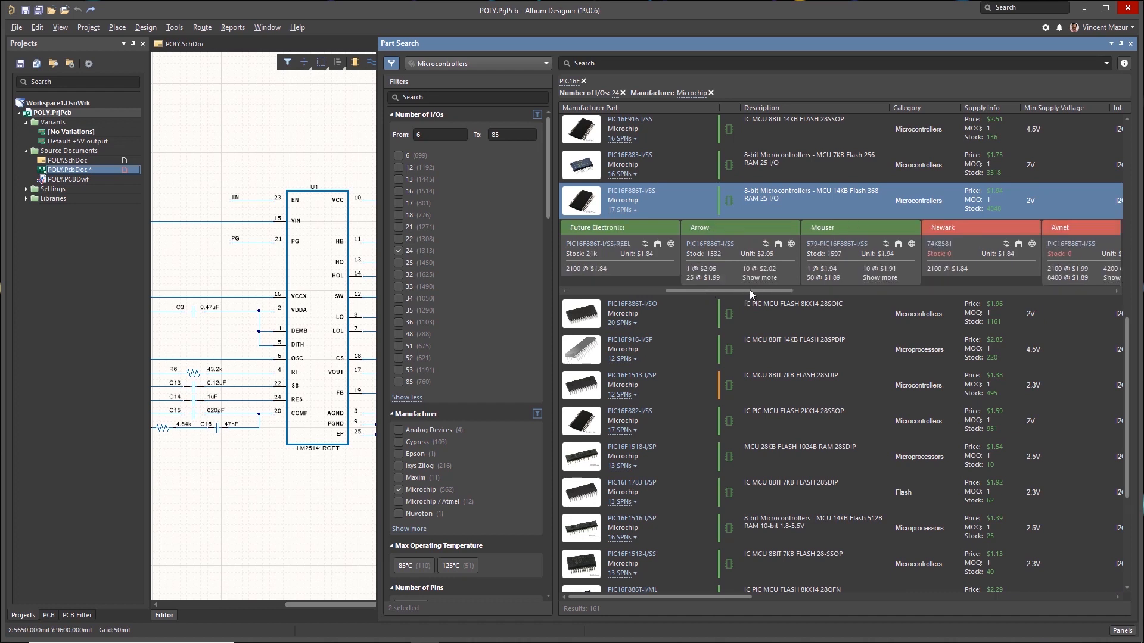
scroll(right, 3)
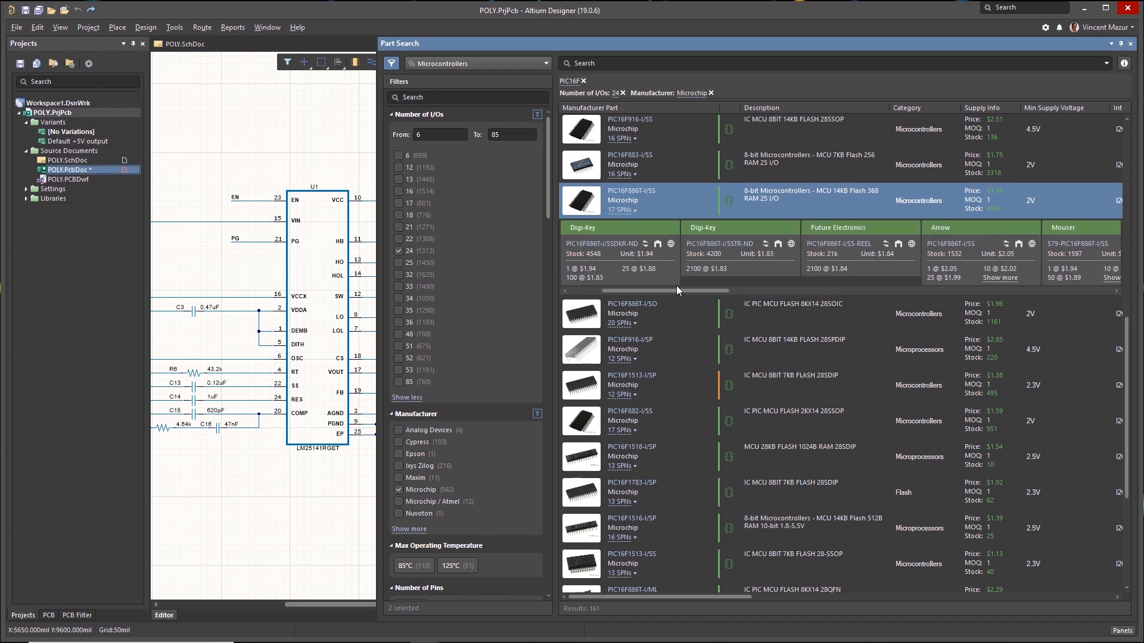
click(1126, 63)
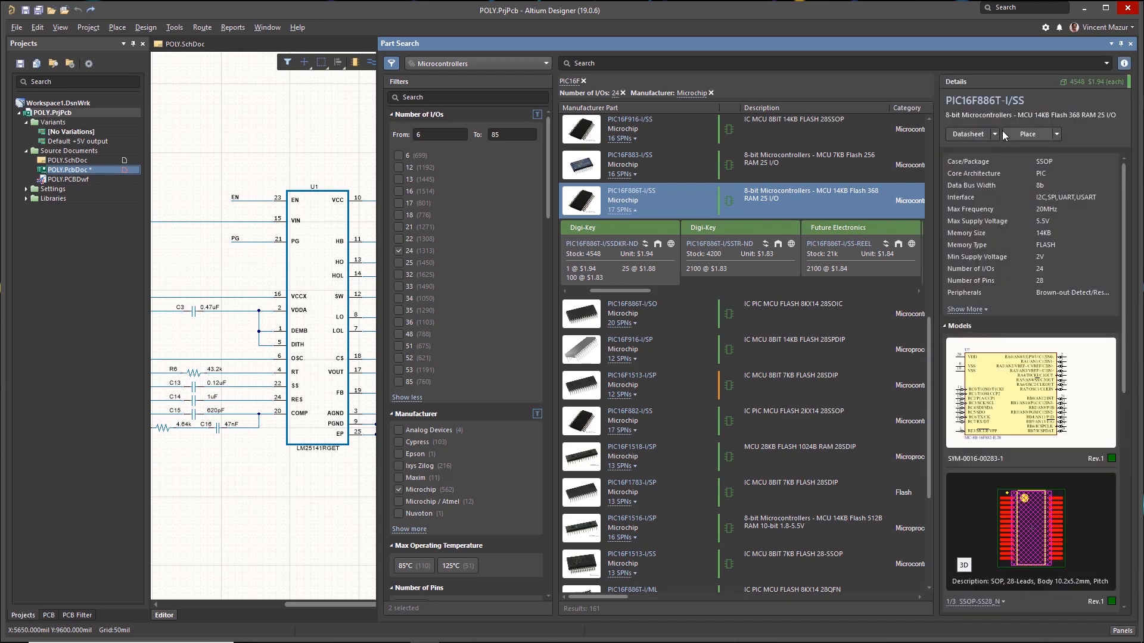
click(993, 134)
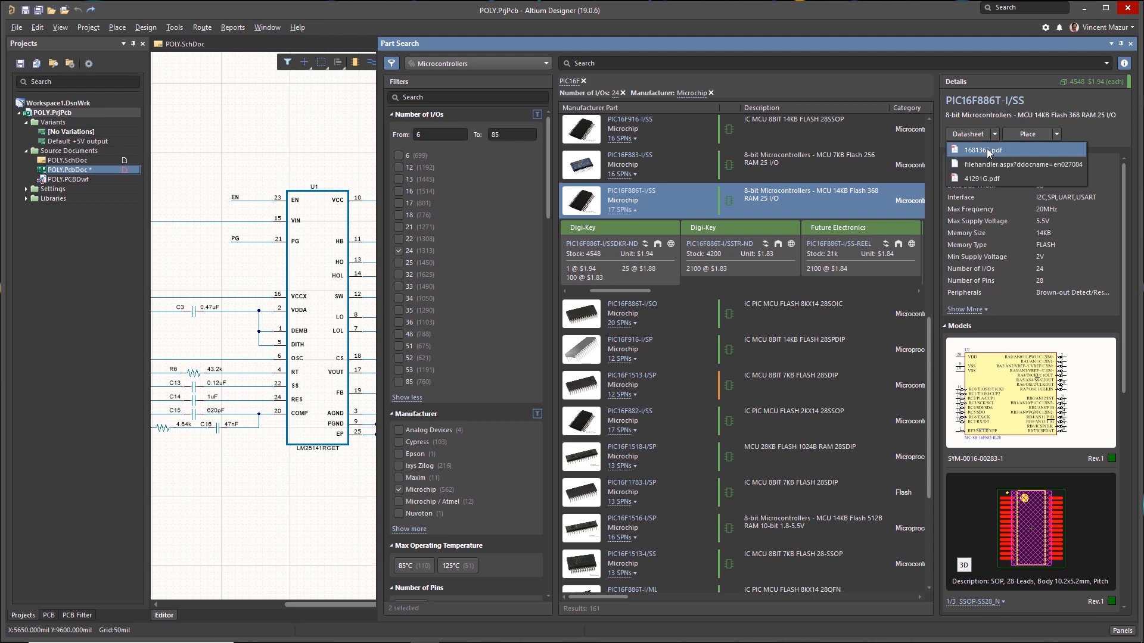
click(983, 150)
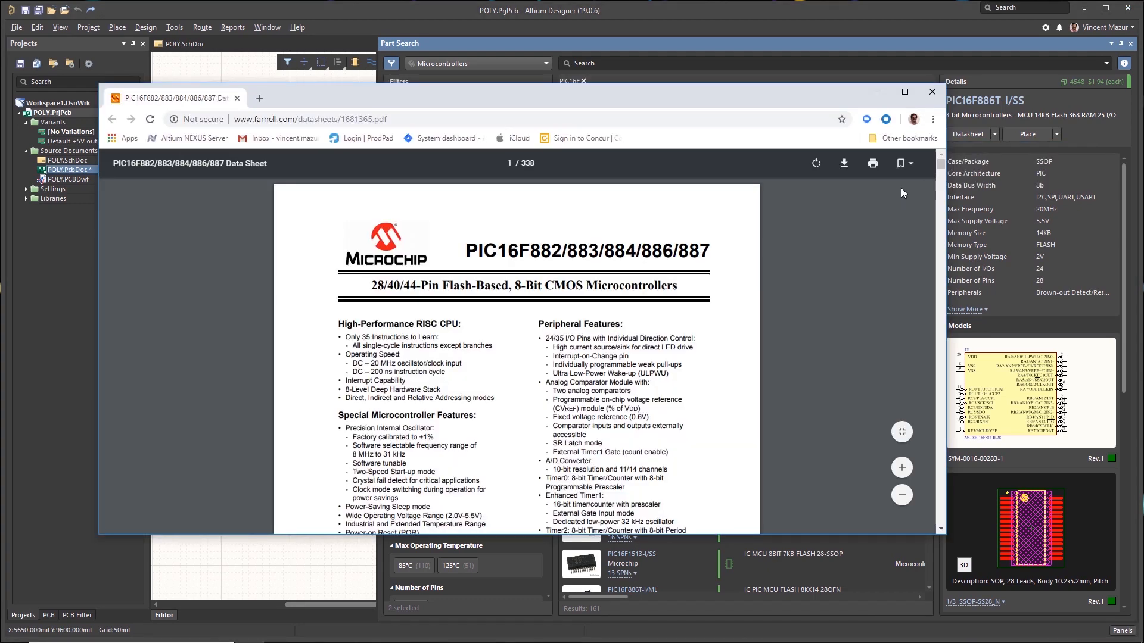
scroll(down, 3)
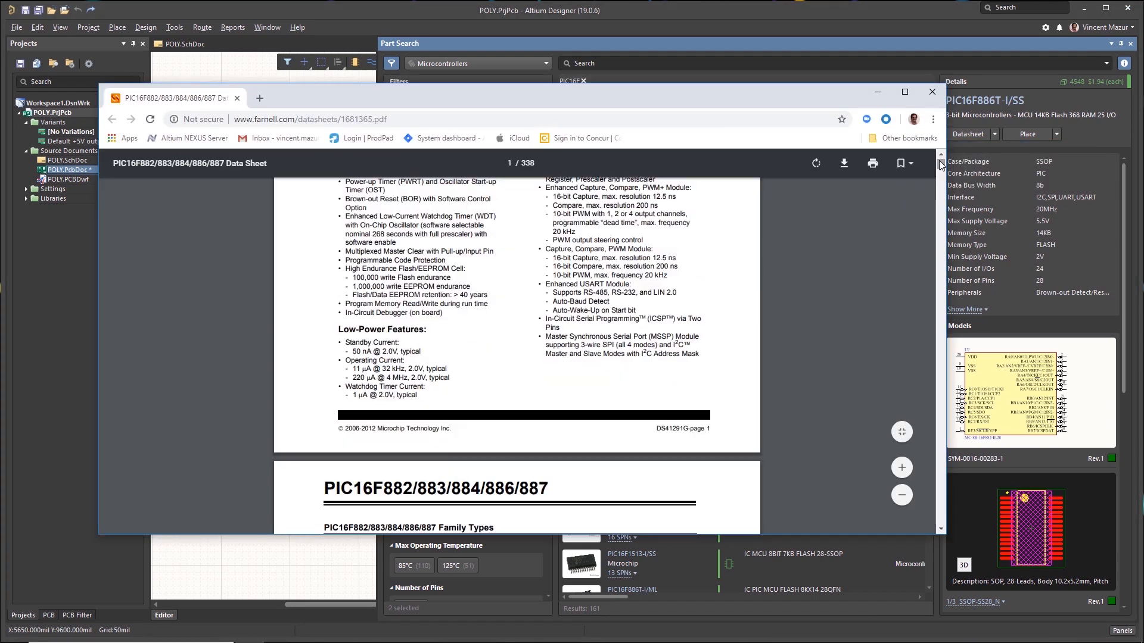
click(932, 92)
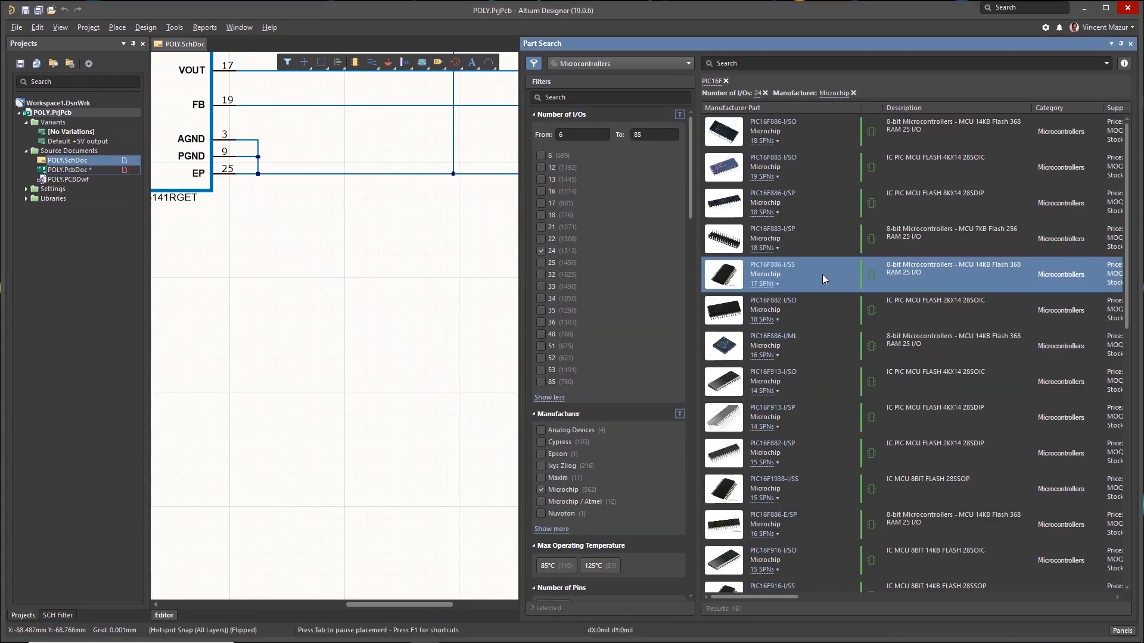
Place the PIC16F886-I/SS from the search results onto the POLY schematic as U?
right_click(825, 279)
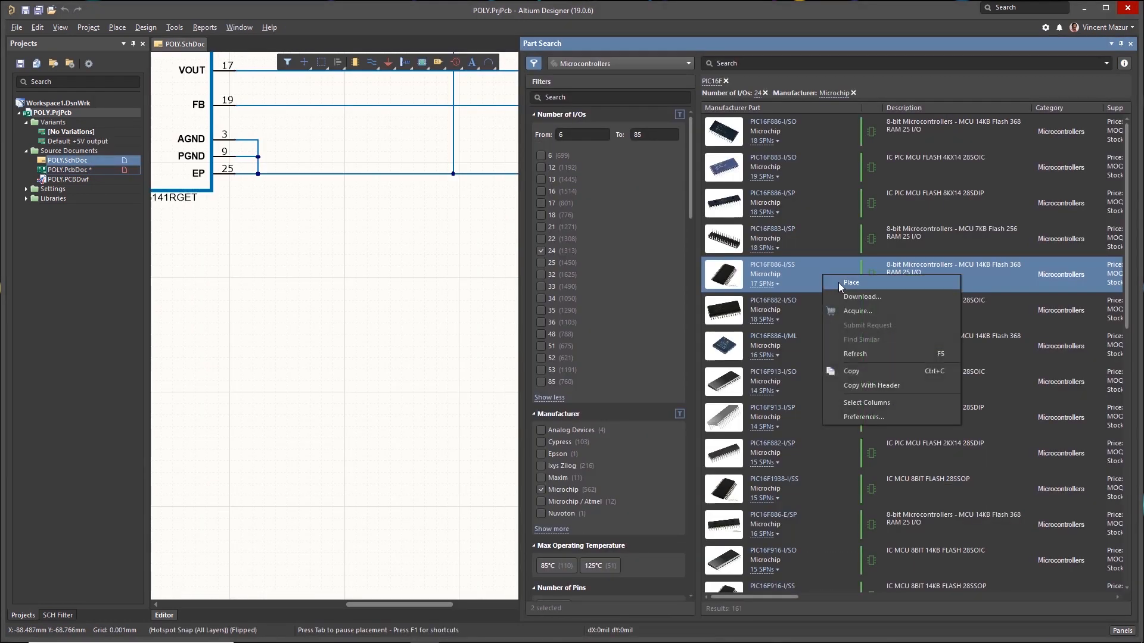
click(851, 283)
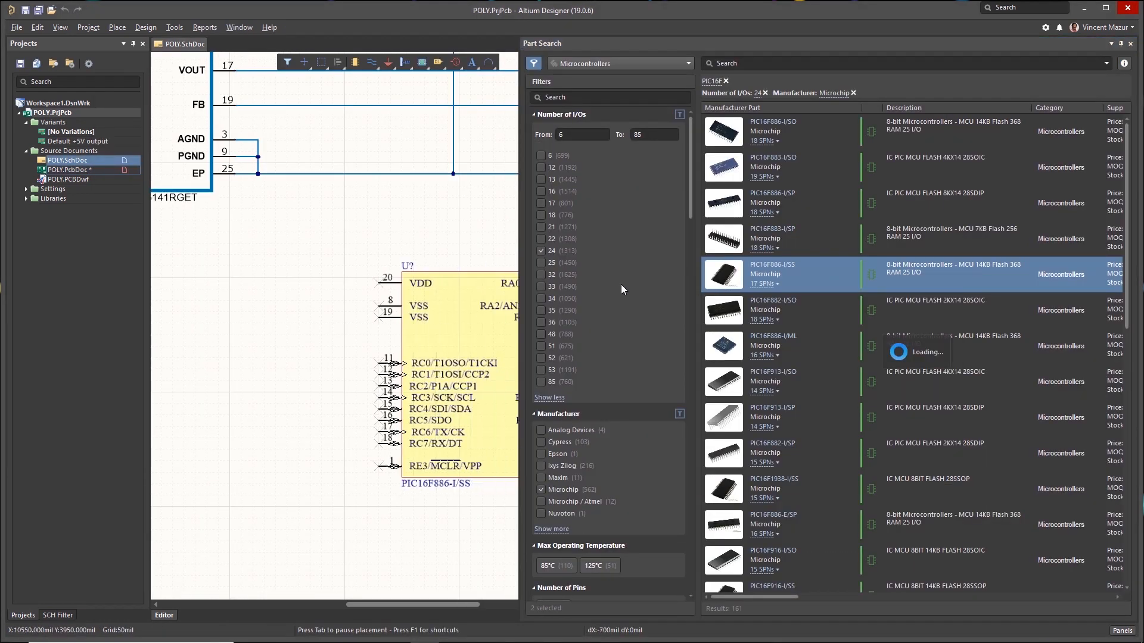